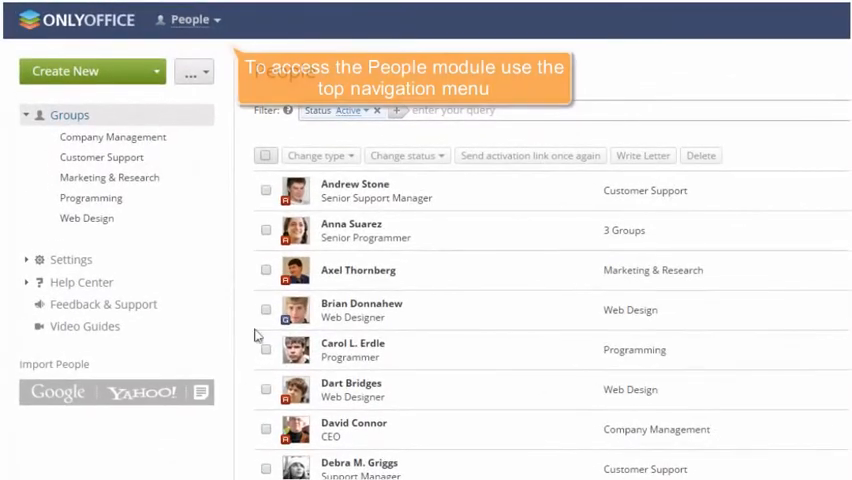
Step: Switch from the module list to the People module's employee list
click(188, 19)
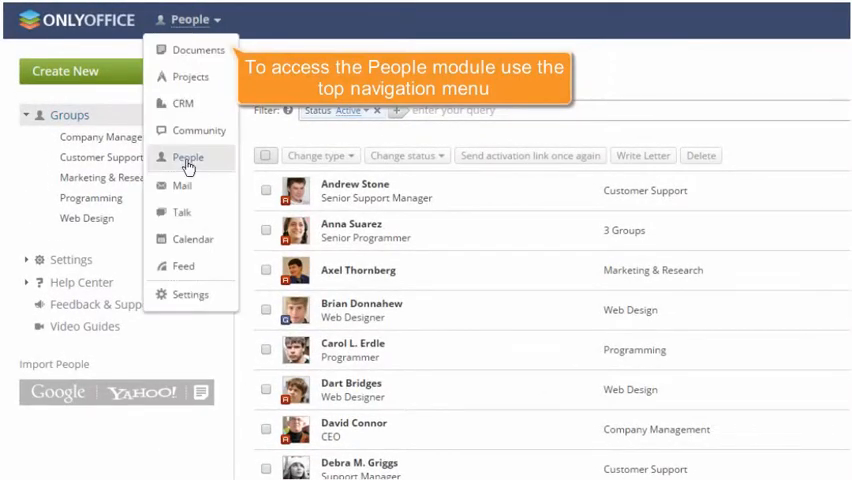
click(188, 157)
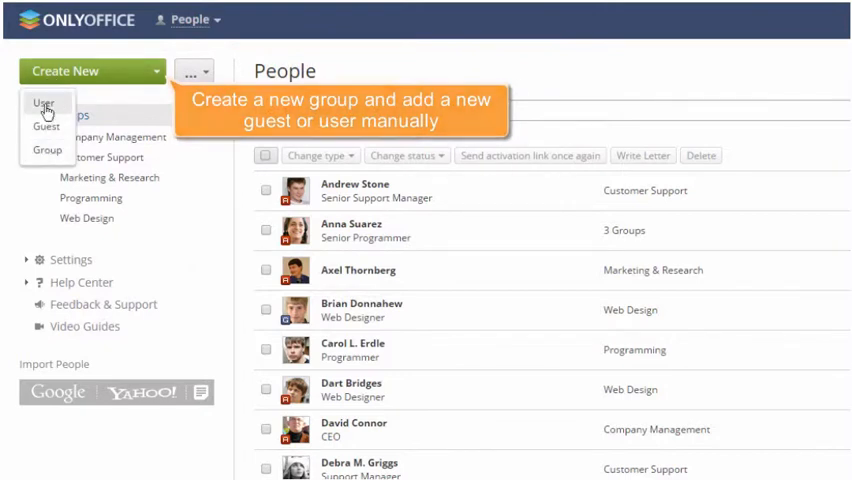
click(42, 104)
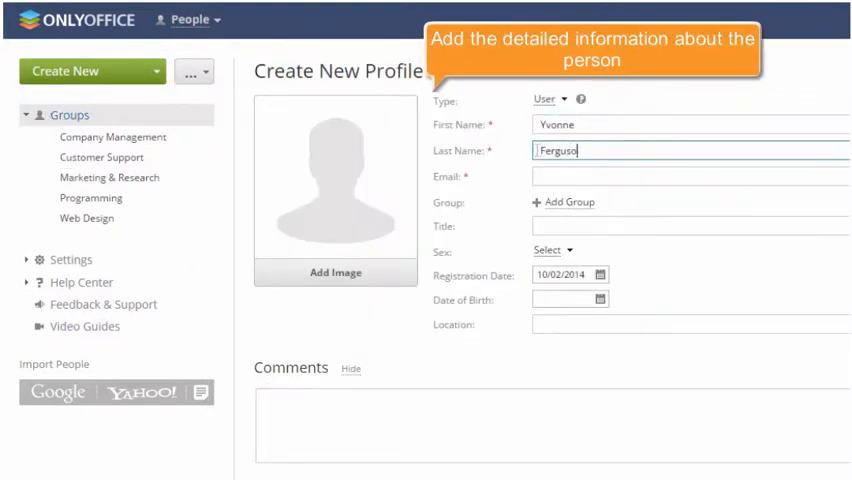
click(569, 202)
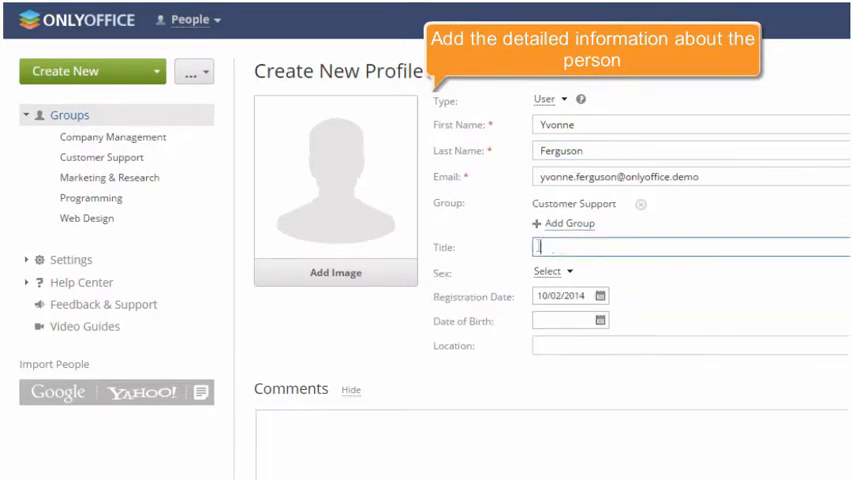
click(335, 272)
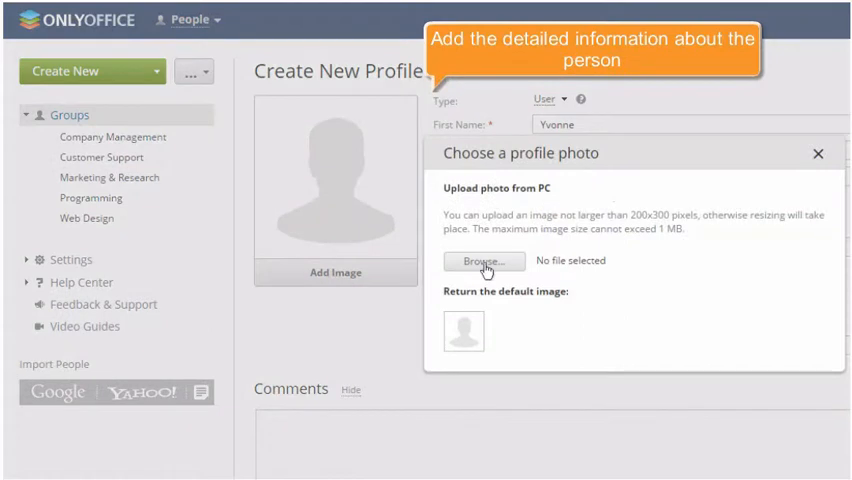
click(483, 261)
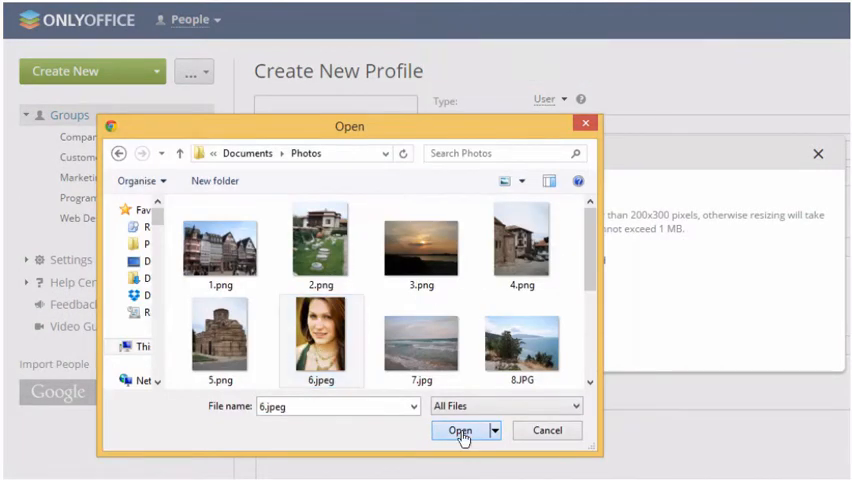
click(459, 430)
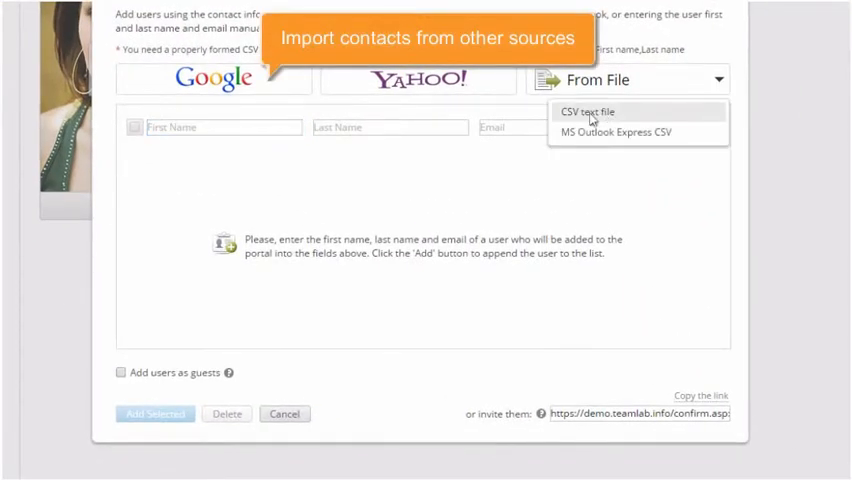
click(586, 111)
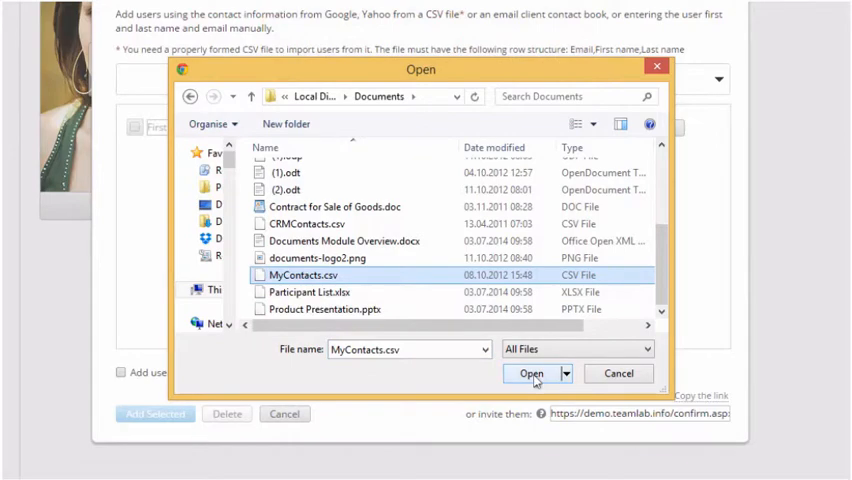
click(531, 373)
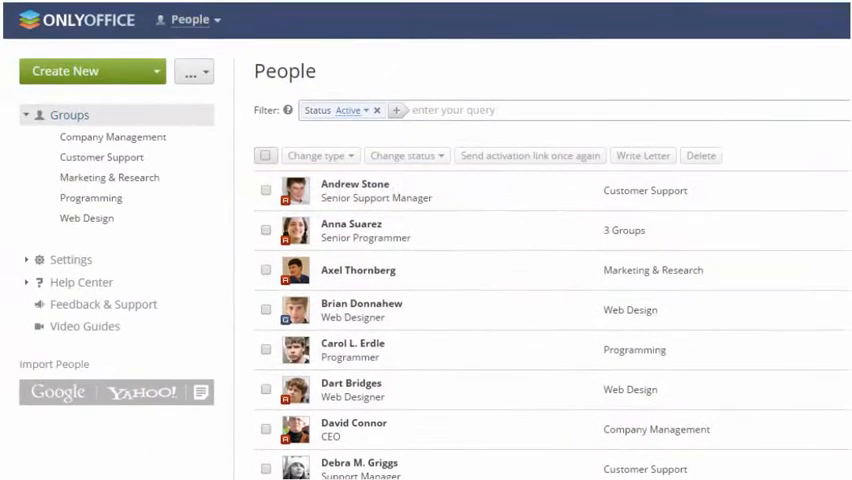
mouse_move(112, 143)
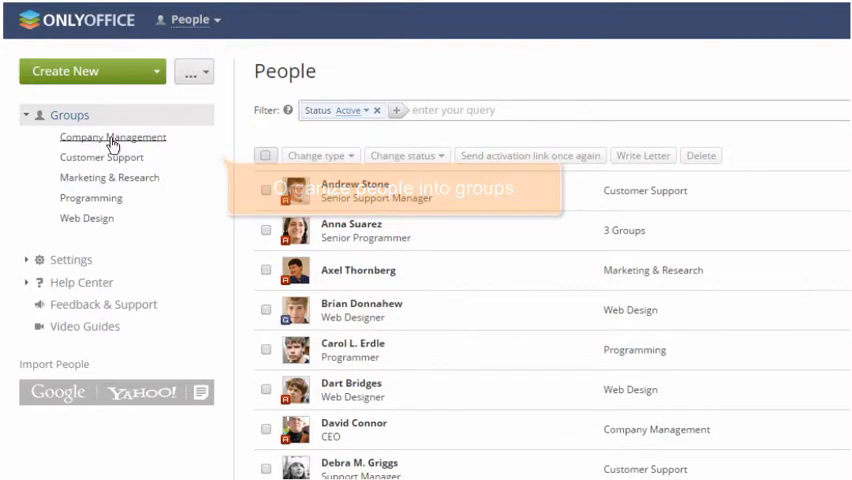
click(112, 137)
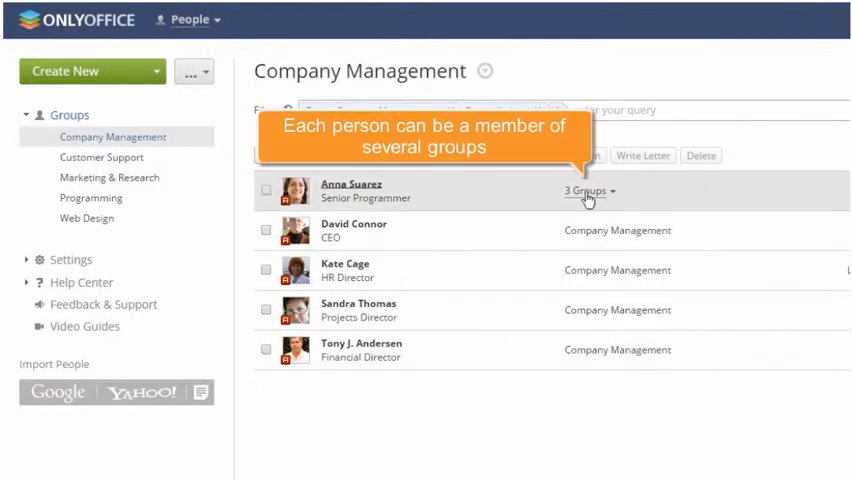
click(588, 191)
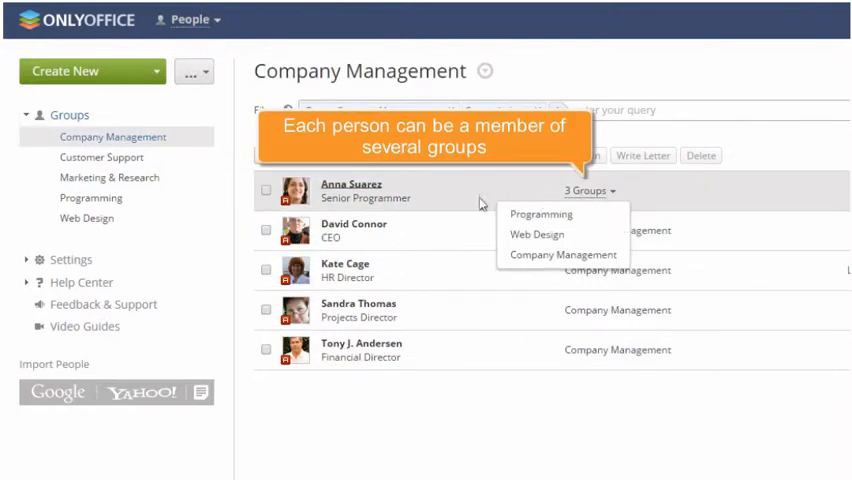
click(351, 184)
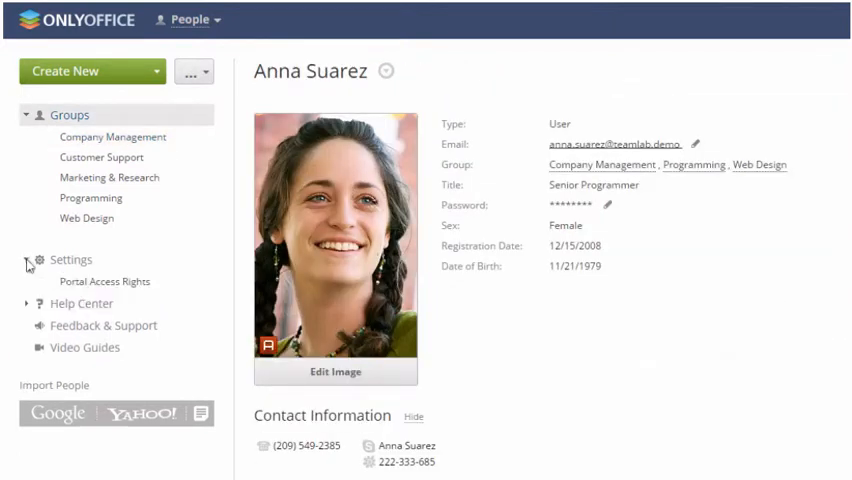
click(104, 281)
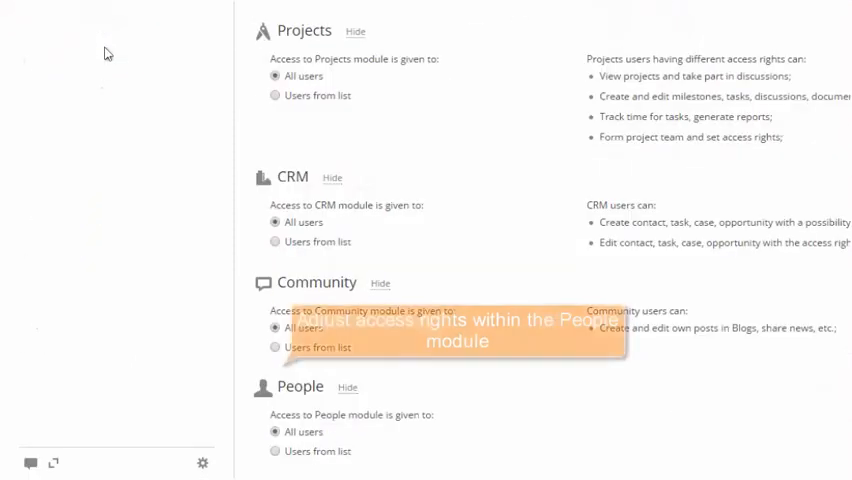